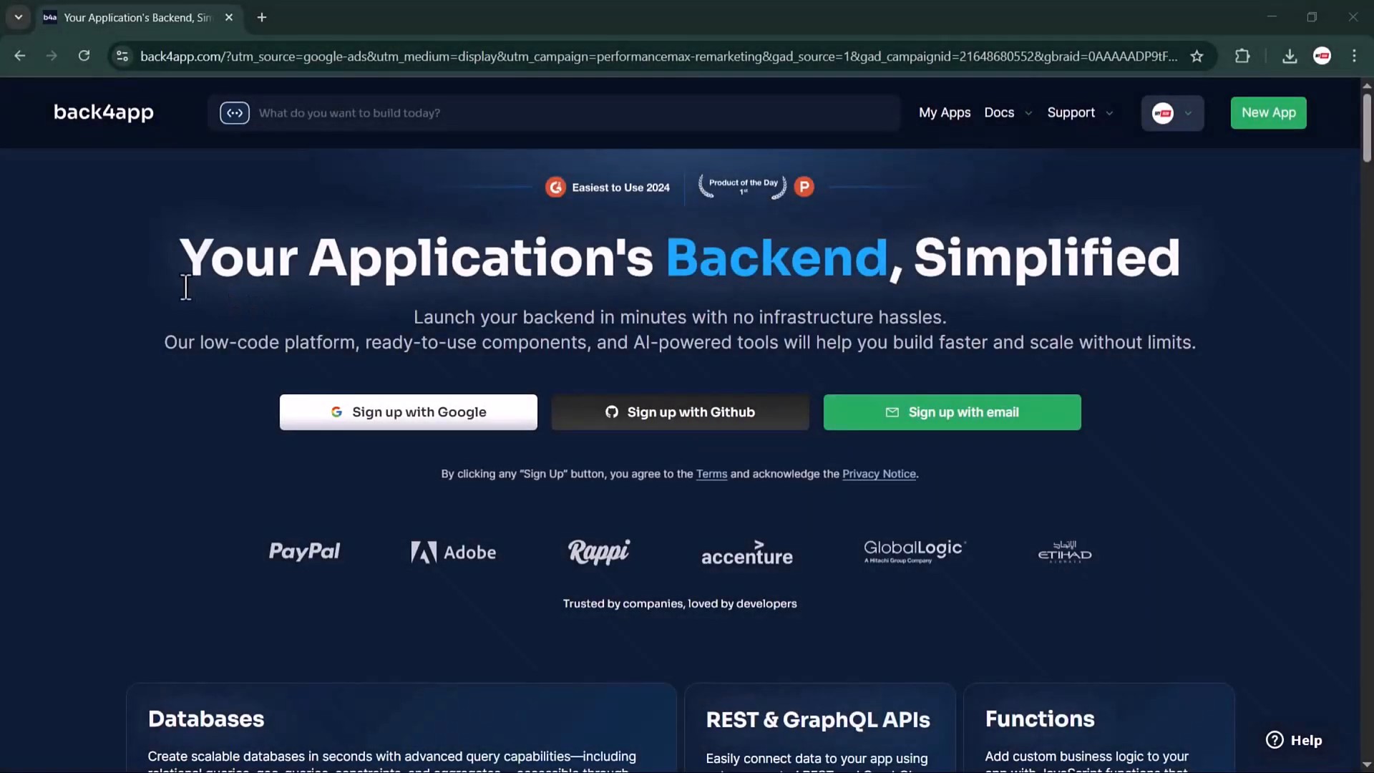
mouse_move(105, 241)
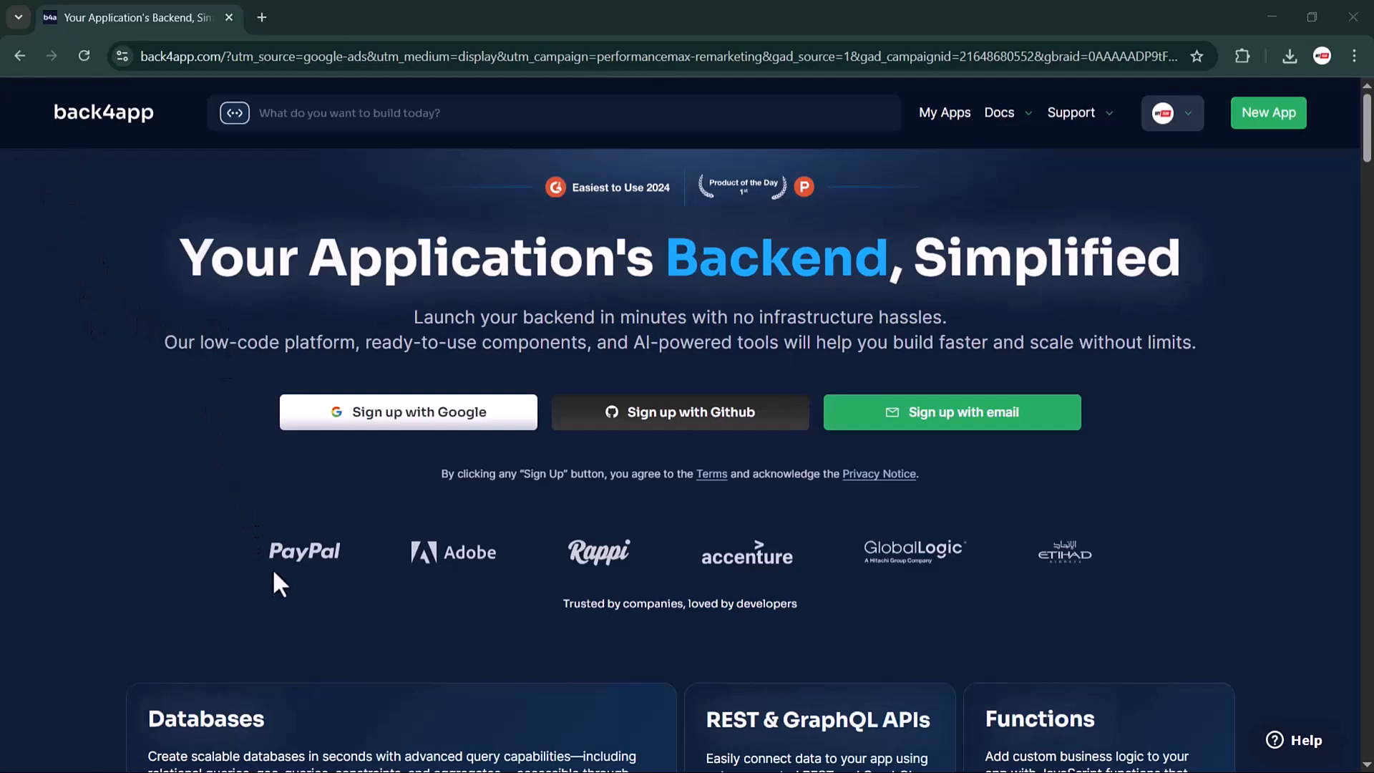
mouse_move(558, 629)
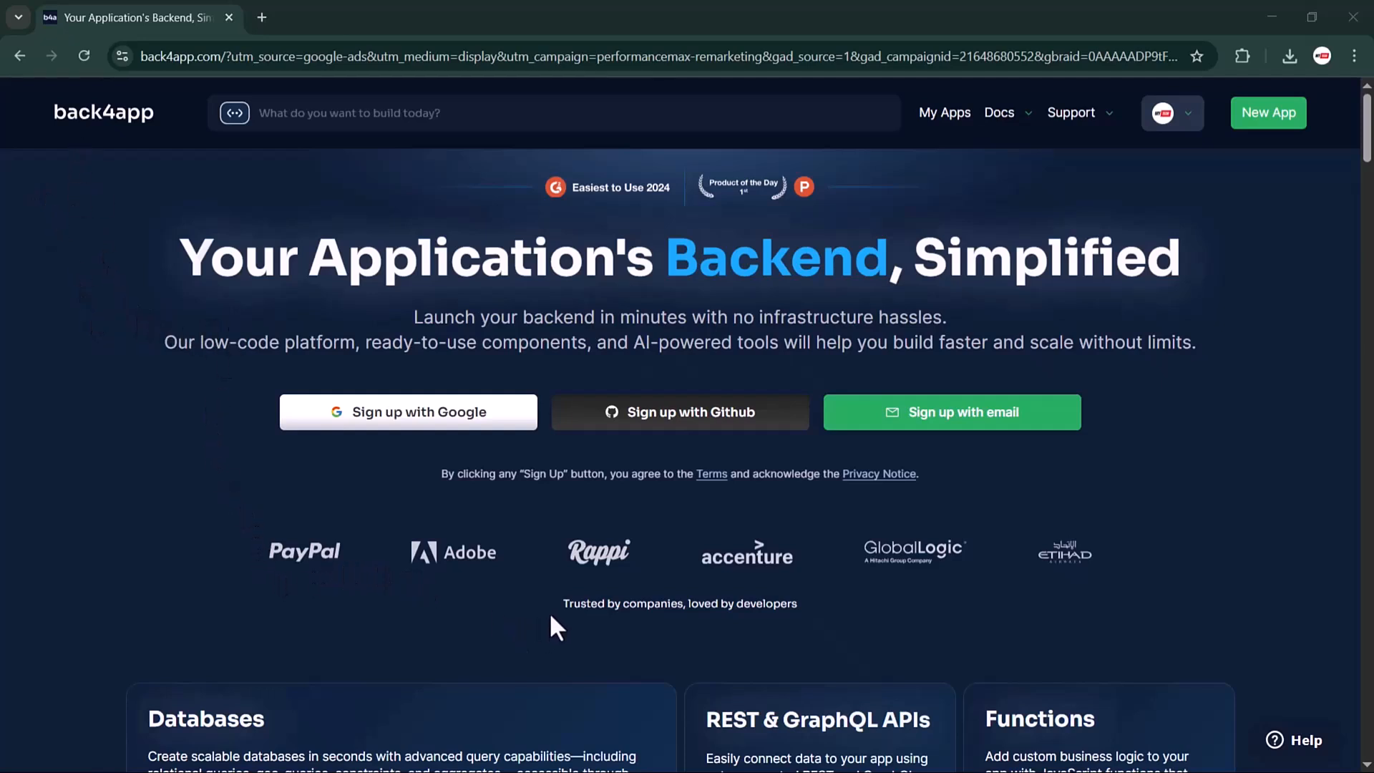